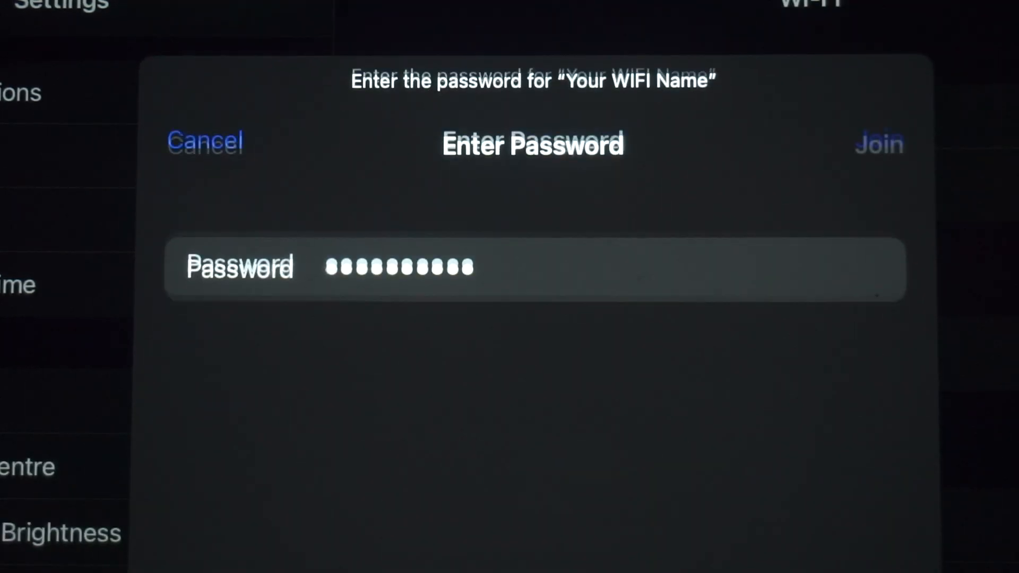
- Join the router's Wi-Fi network using the password just entered
click(878, 144)
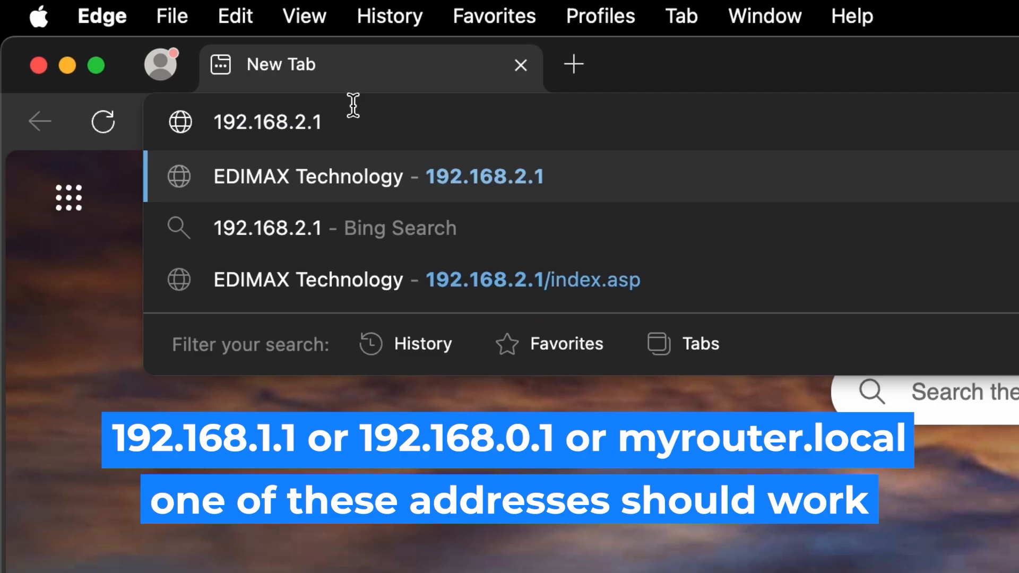
- Load 192.168.1.1 in Edge and skip the app download prompt to reach web setup
text(192.168.1.1)
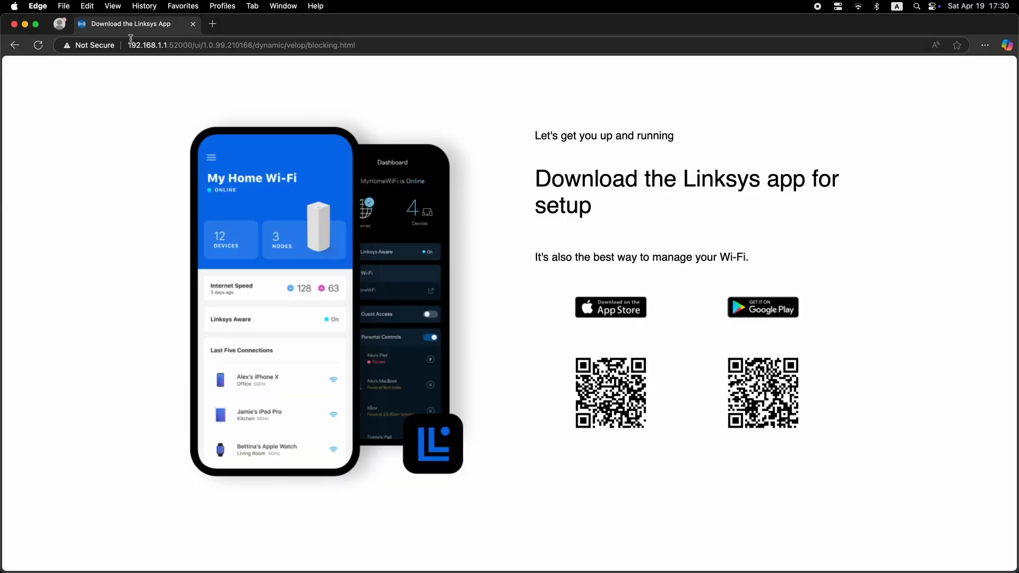
mouse_move(217, 420)
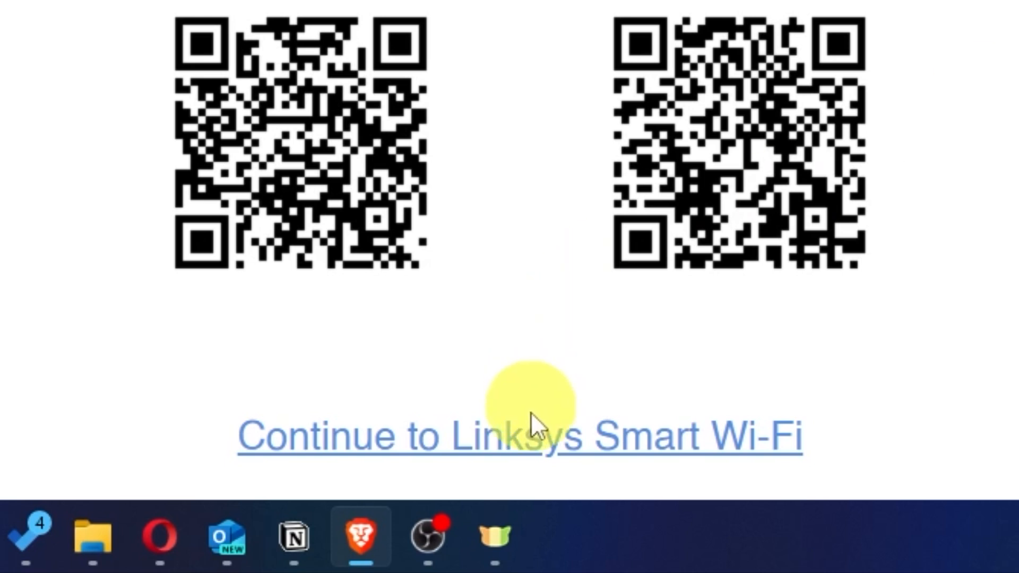
click(524, 436)
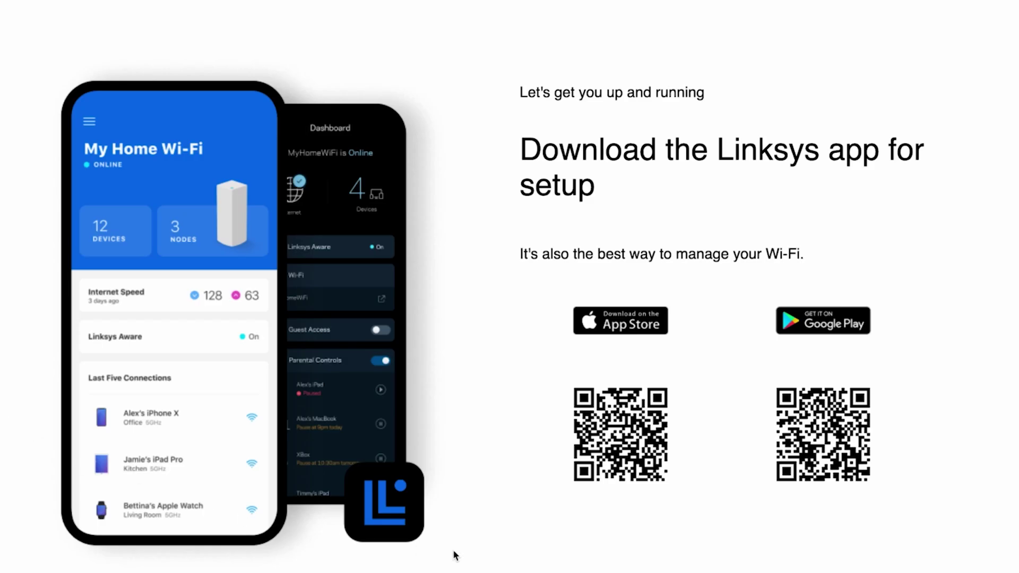
mouse_move(482, 542)
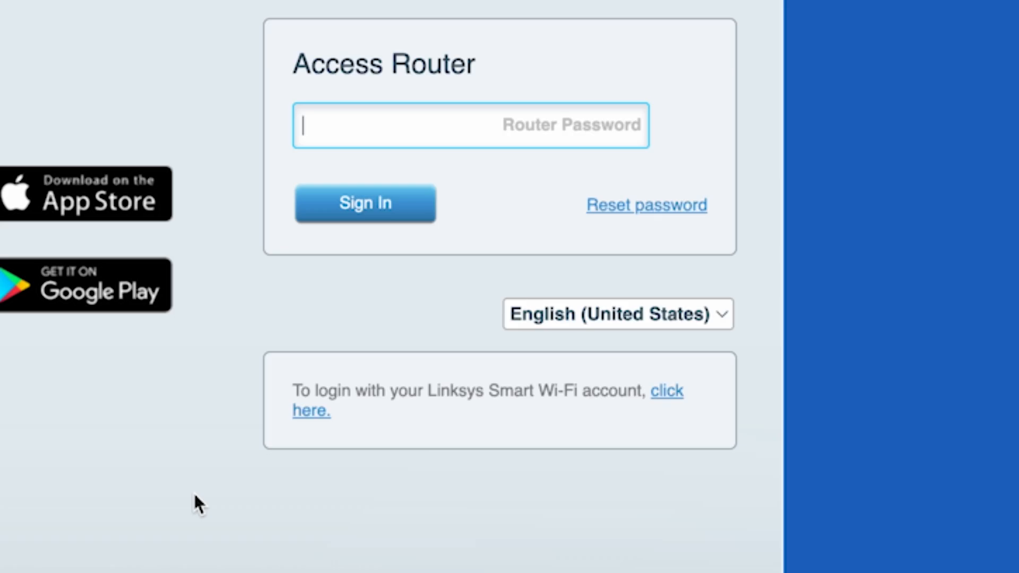
click(617, 314)
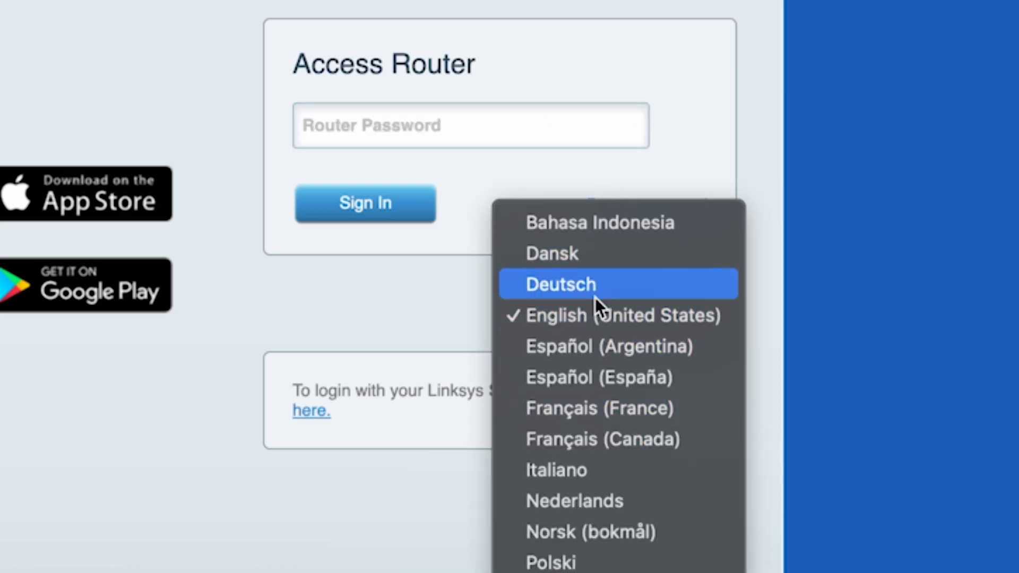
mouse_move(613, 326)
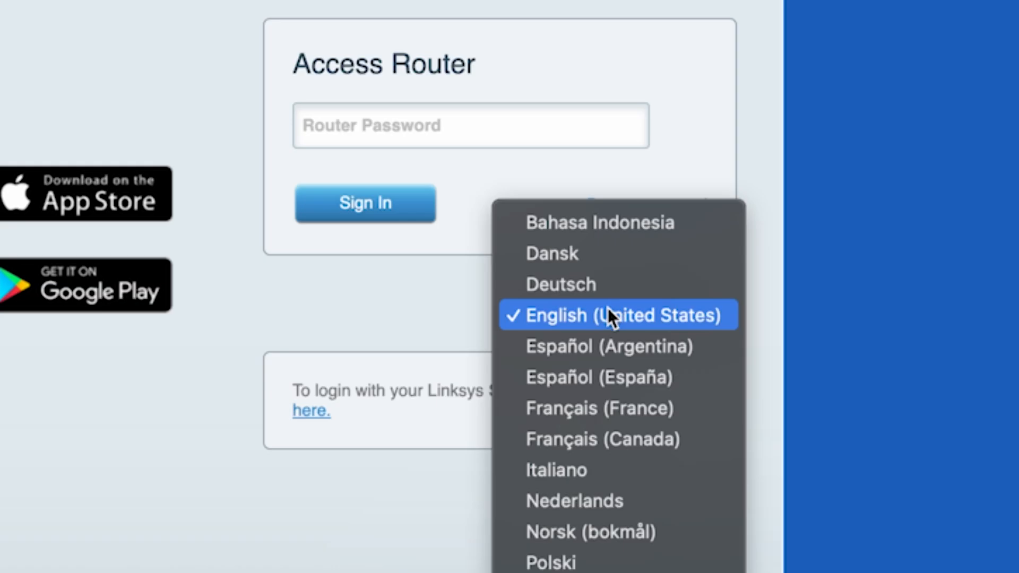
click(618, 315)
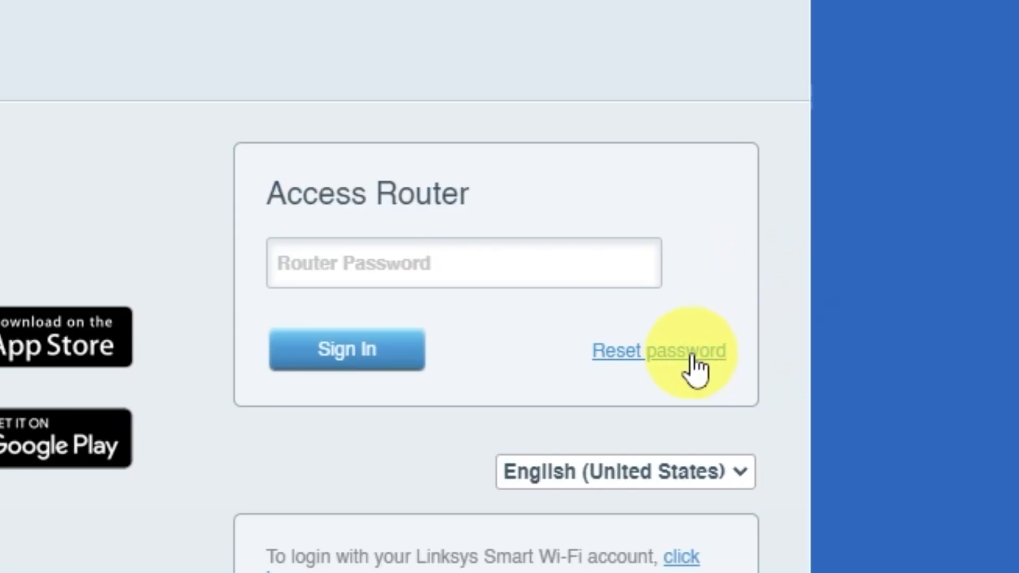
click(684, 351)
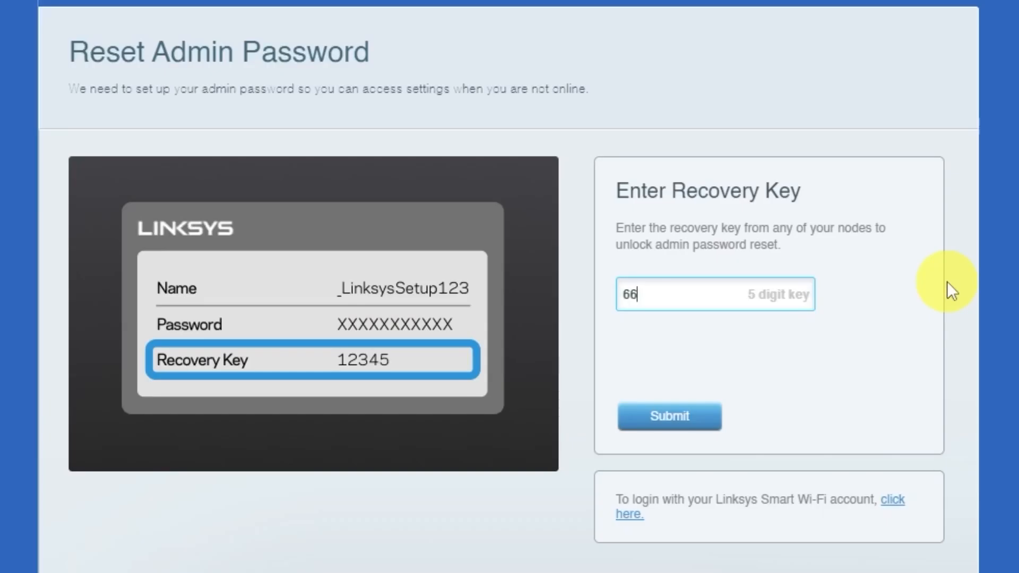
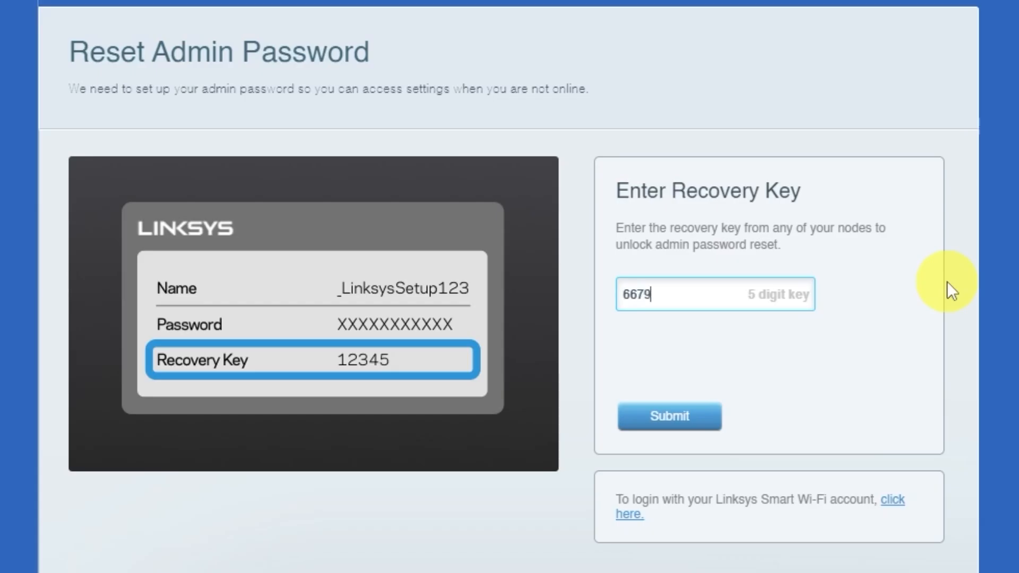
click(670, 417)
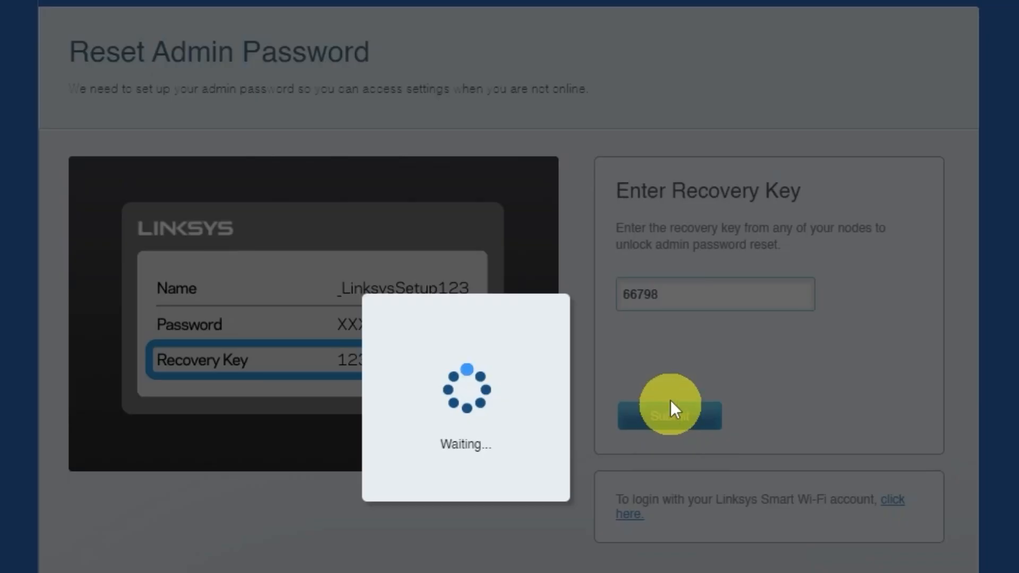
click(668, 415)
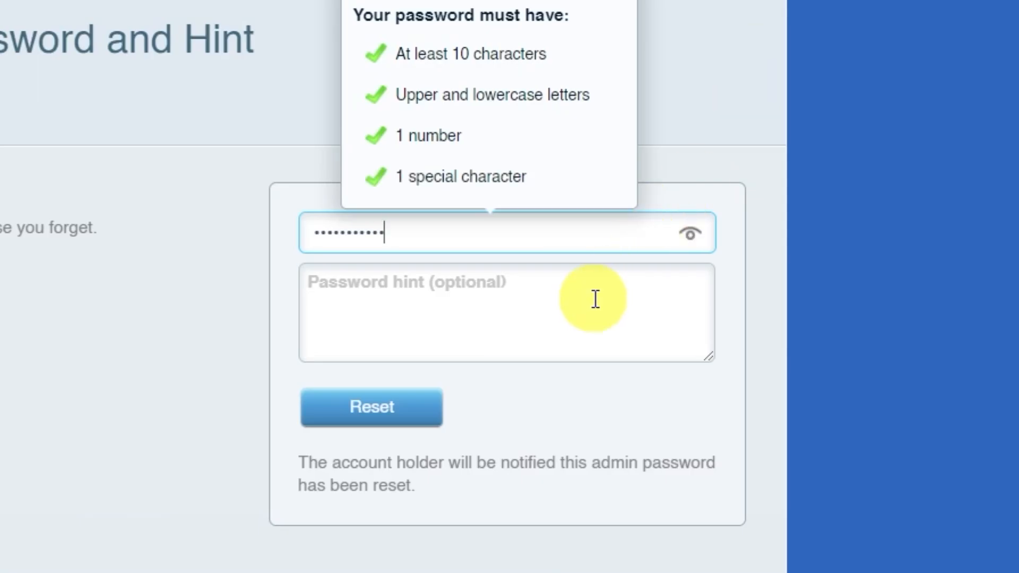
- Reset the admin password with the new password and hint 'coffee'
text(coffee)
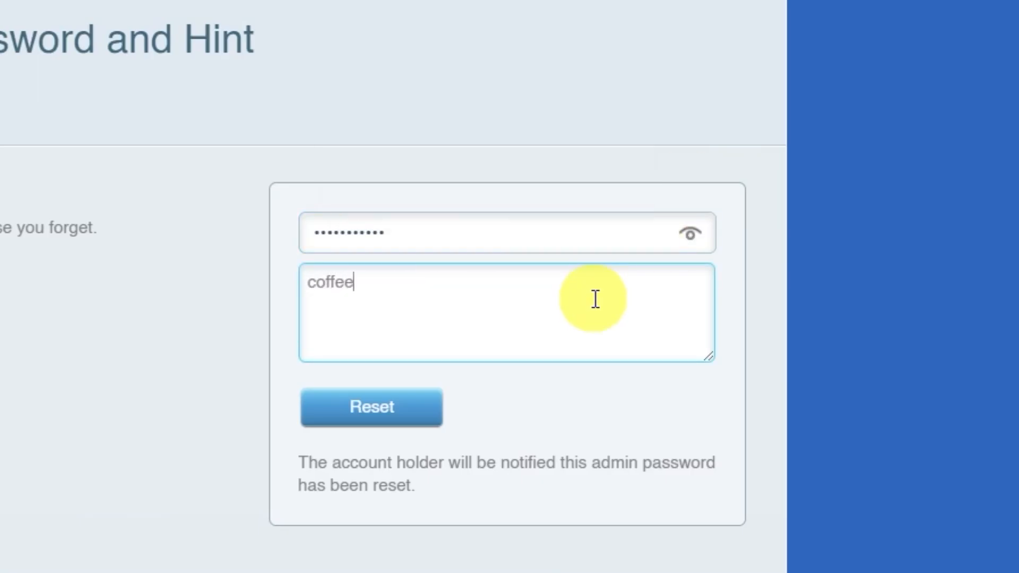
click(371, 421)
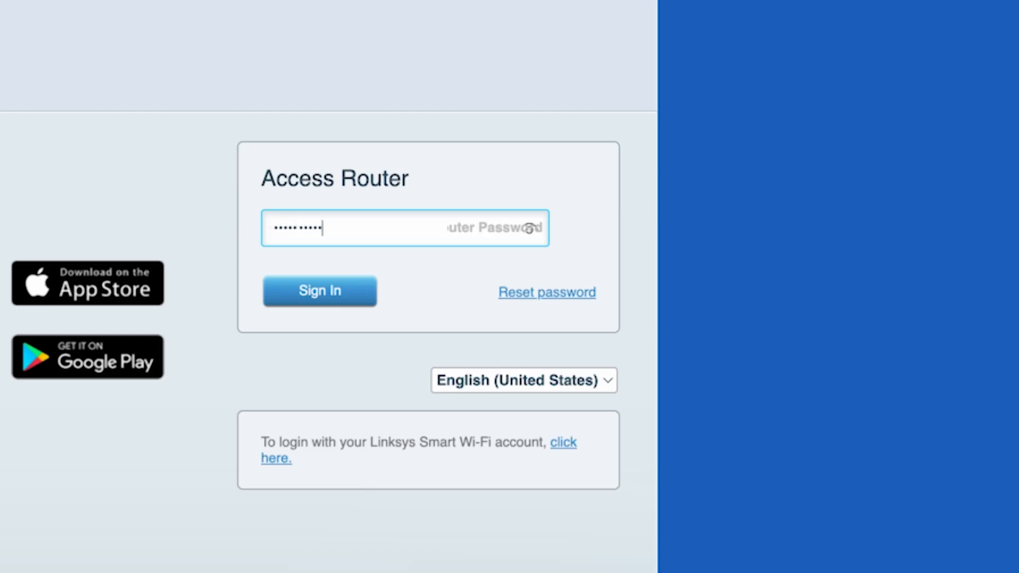
- Sign in with the new admin password to open the home dashboard
click(320, 291)
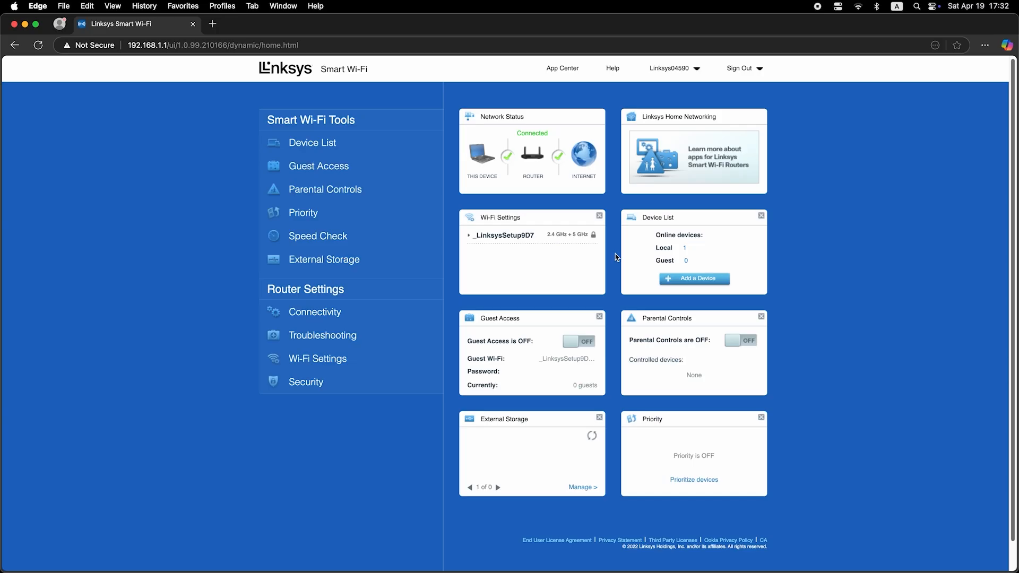
- Browse the Internet Settings connection types, trying Static IP and another option
click(314, 312)
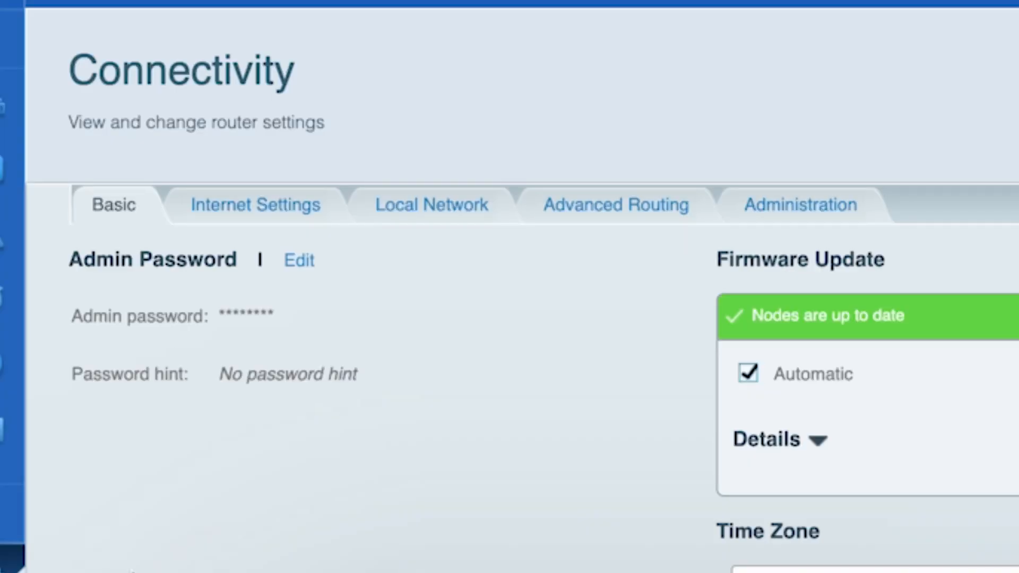
click(254, 206)
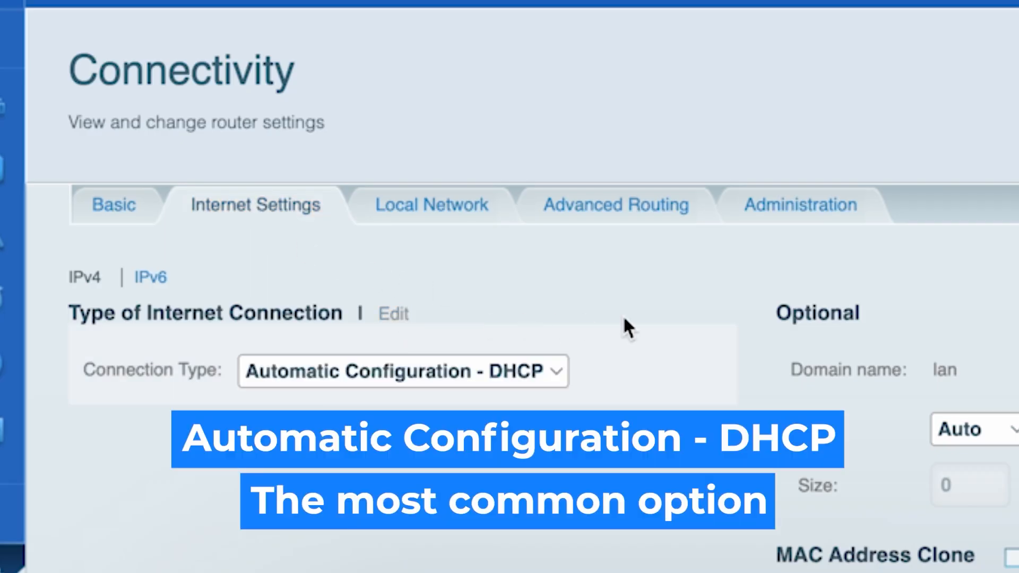
click(403, 372)
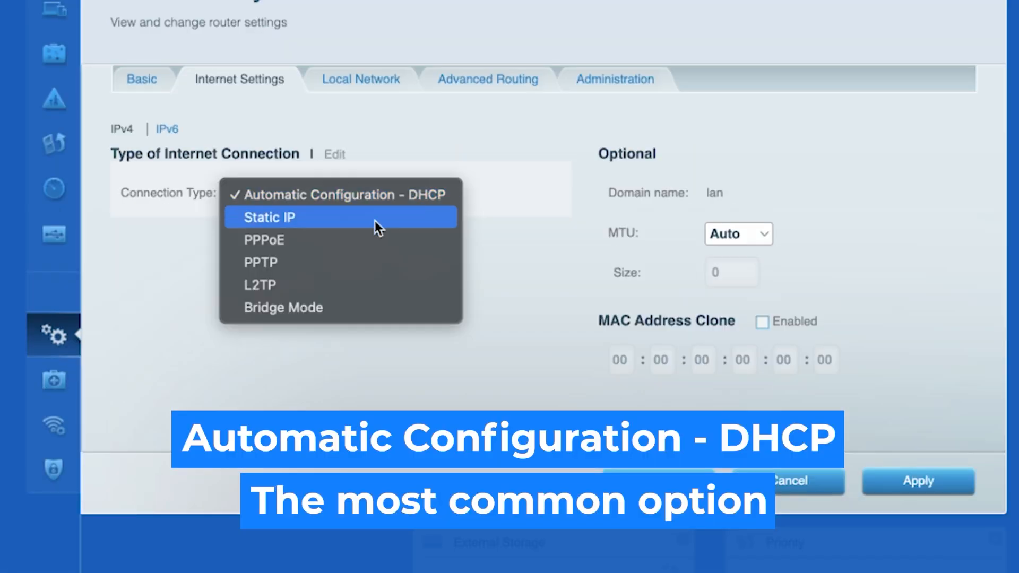
click(270, 217)
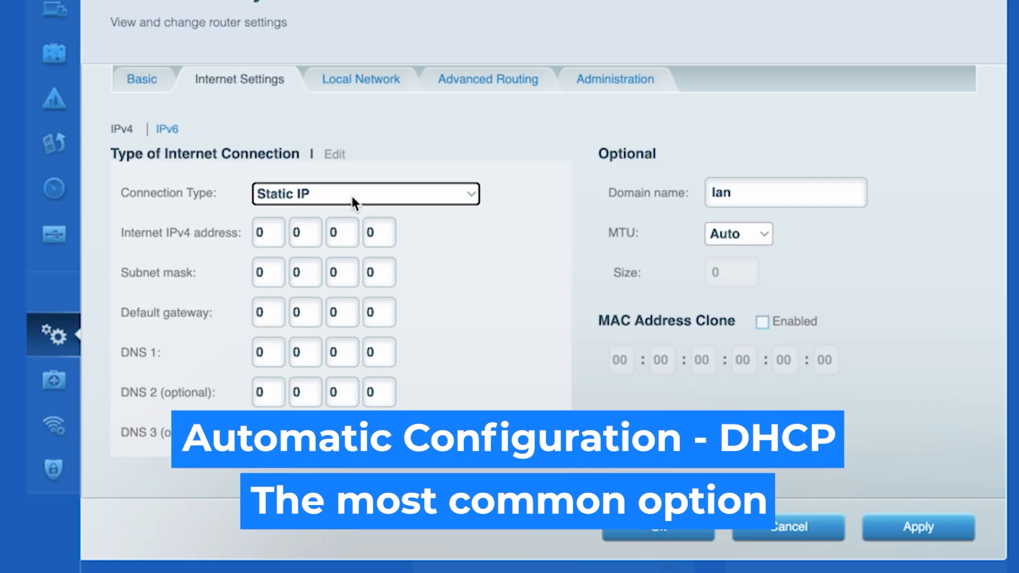
click(366, 193)
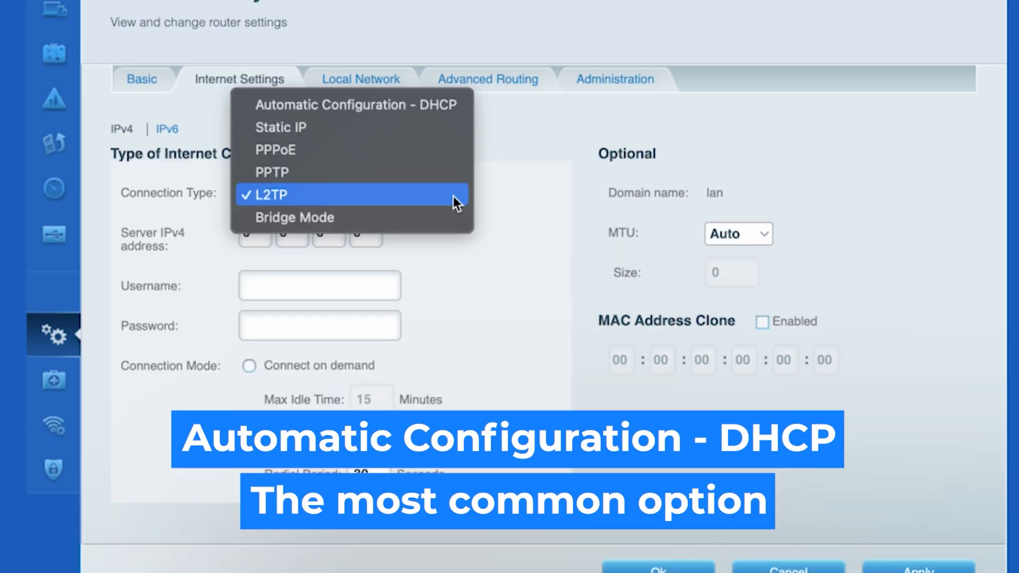
click(271, 194)
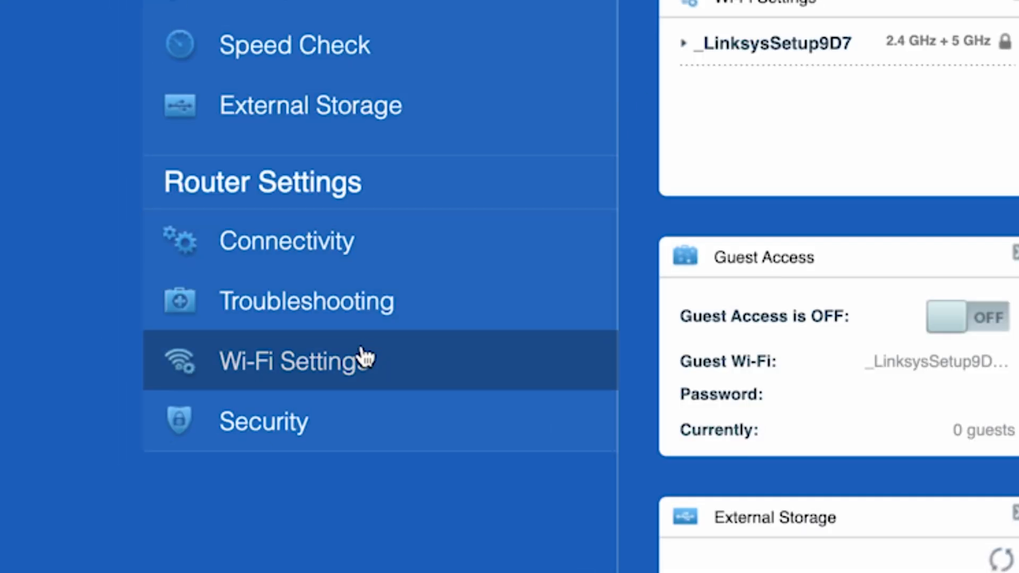
click(294, 361)
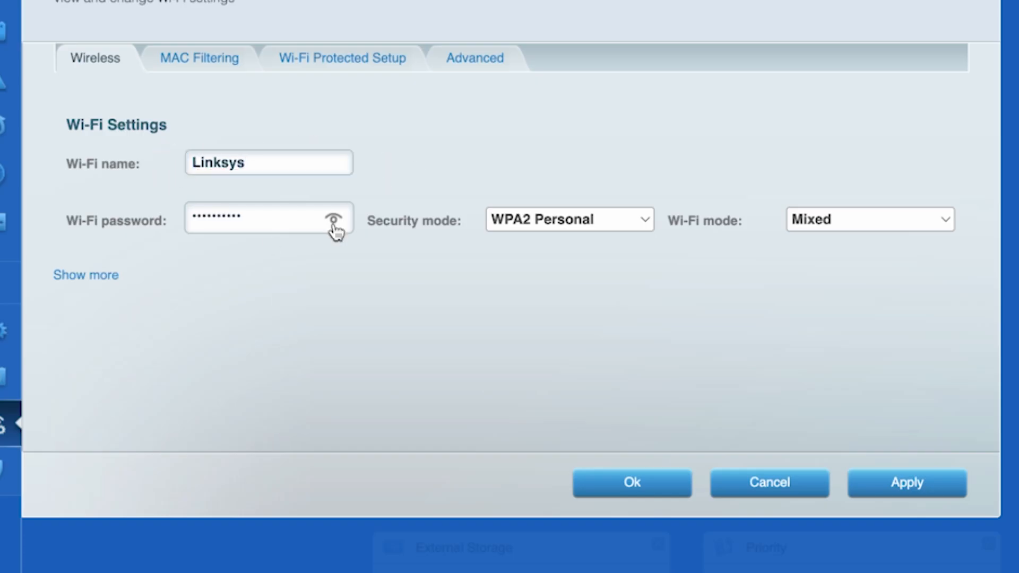
click(332, 219)
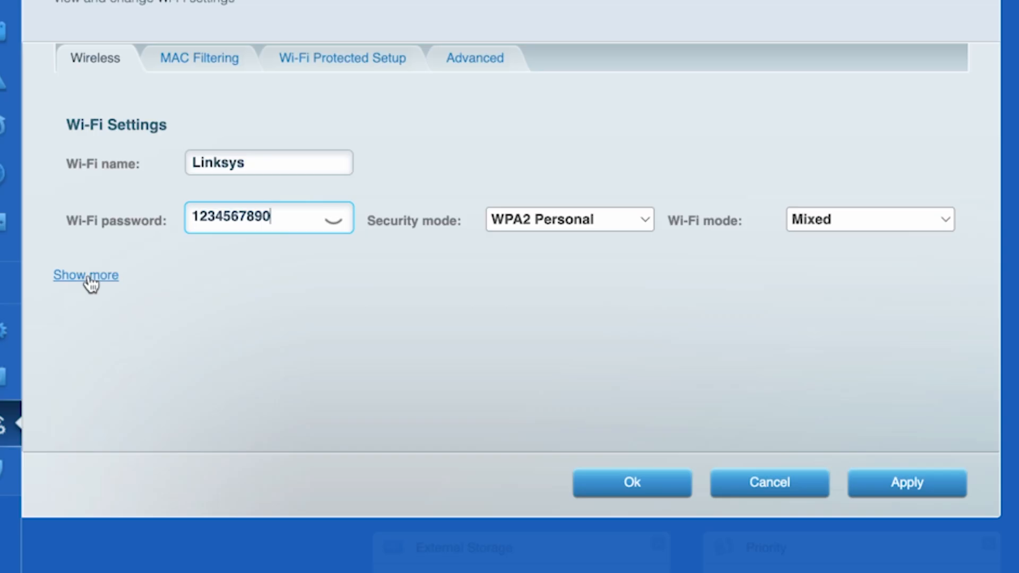
click(85, 275)
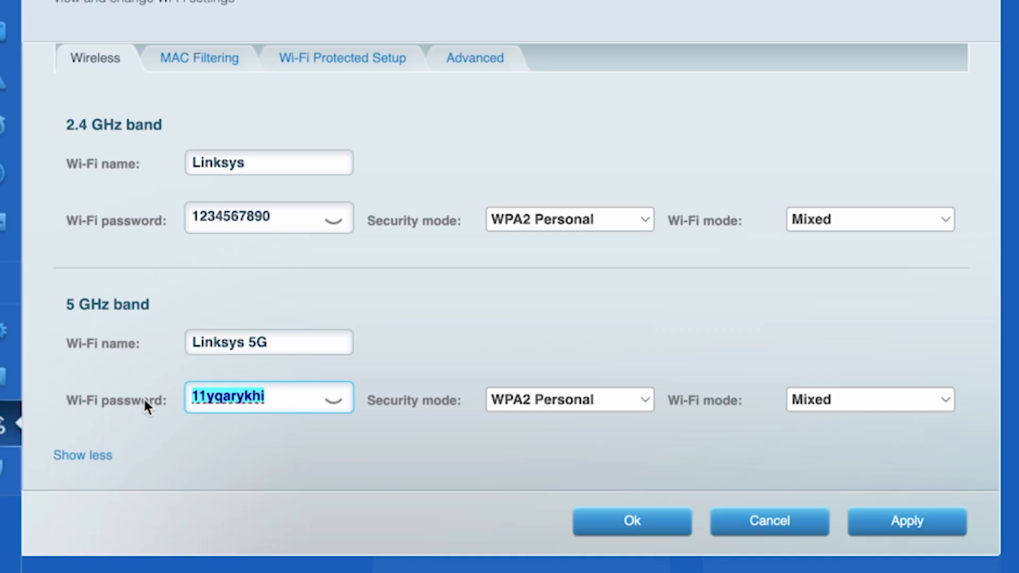
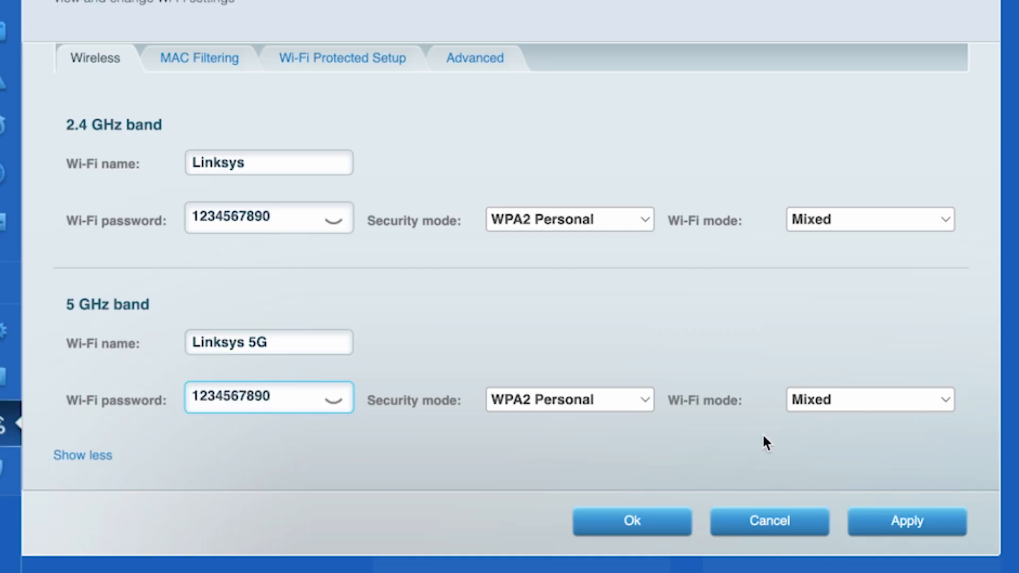
click(908, 521)
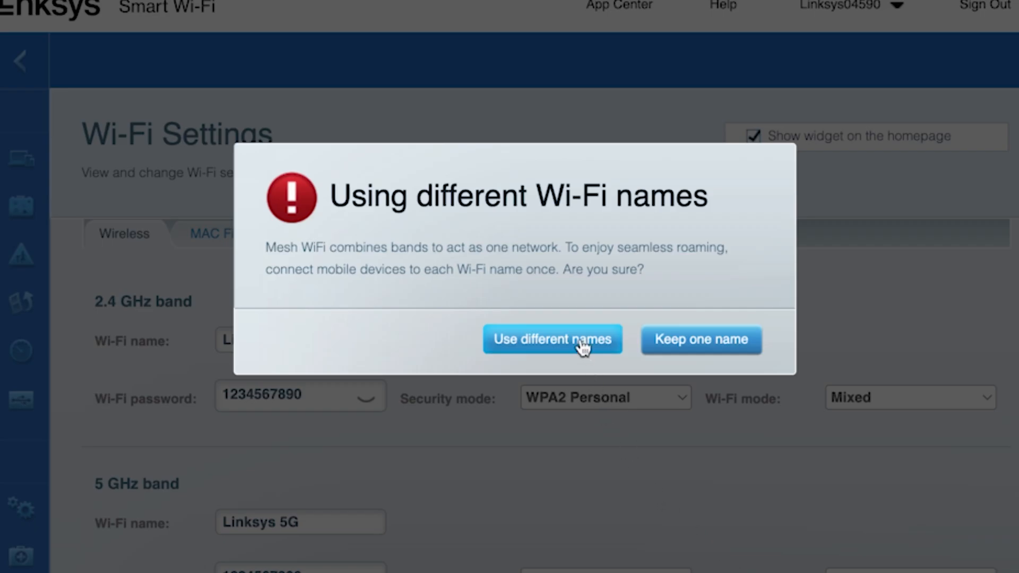
- Keep separate names Linksys and Linksys 5G, review the summary, and apply
click(553, 339)
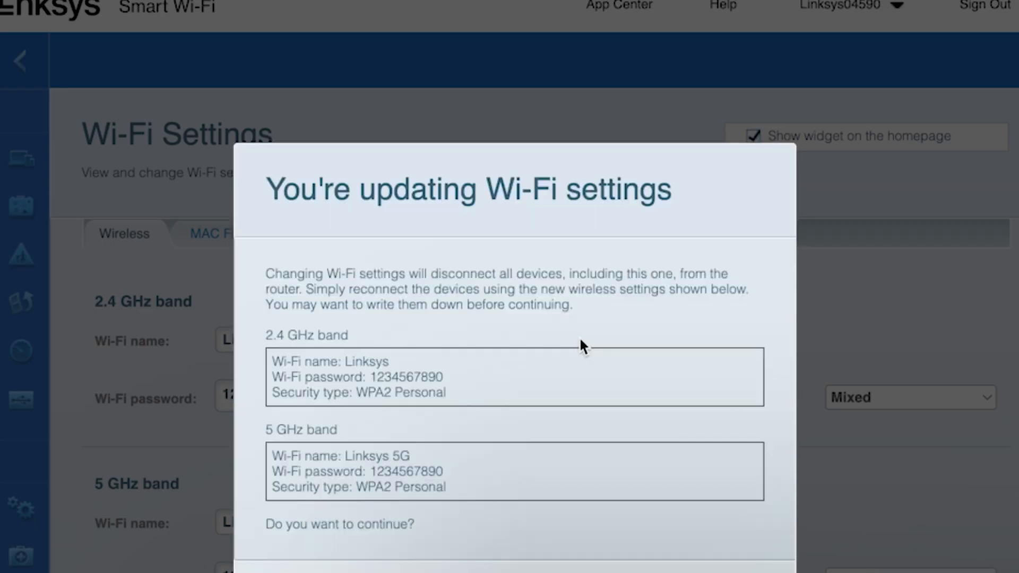
scroll(down, 3)
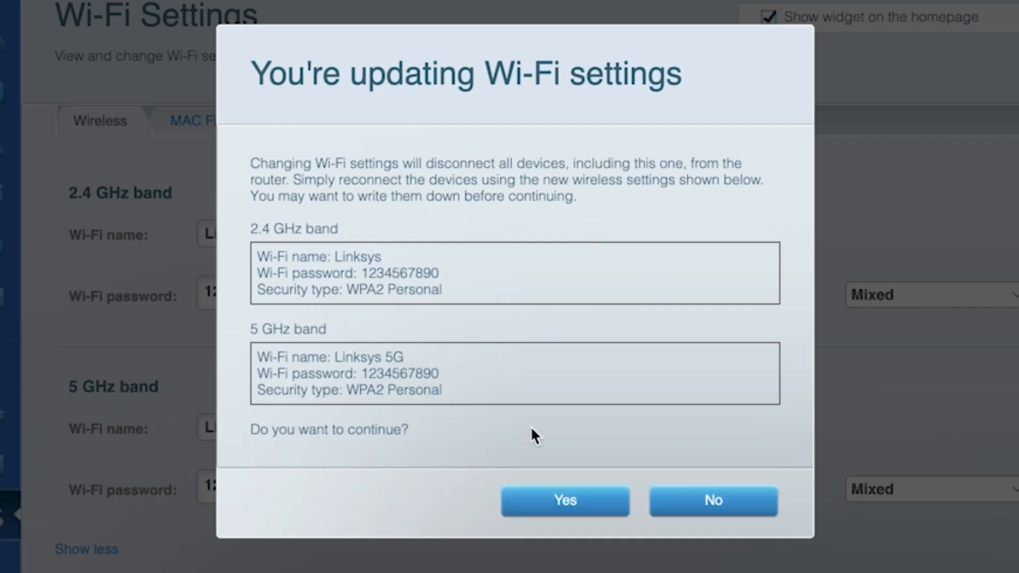
click(566, 500)
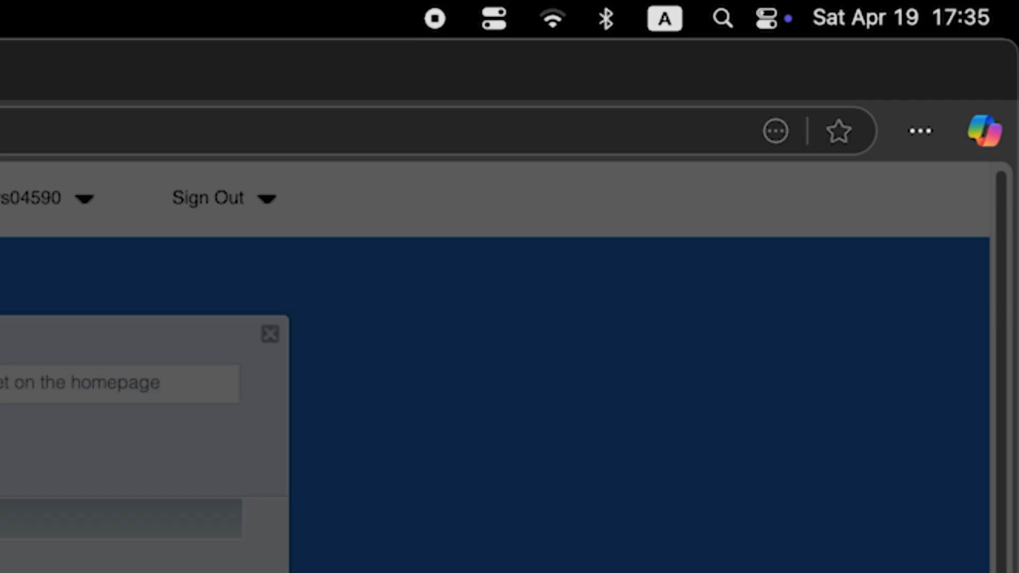
mouse_move(593, 66)
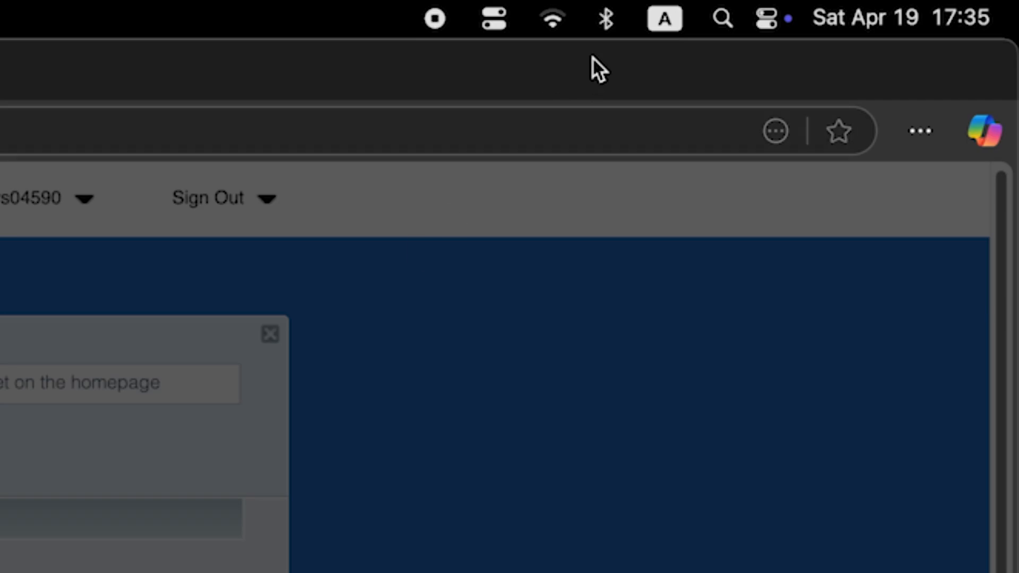
- Verify the Mac is on Linksys, dismiss Applying Changes, and return to the dashboard
click(553, 18)
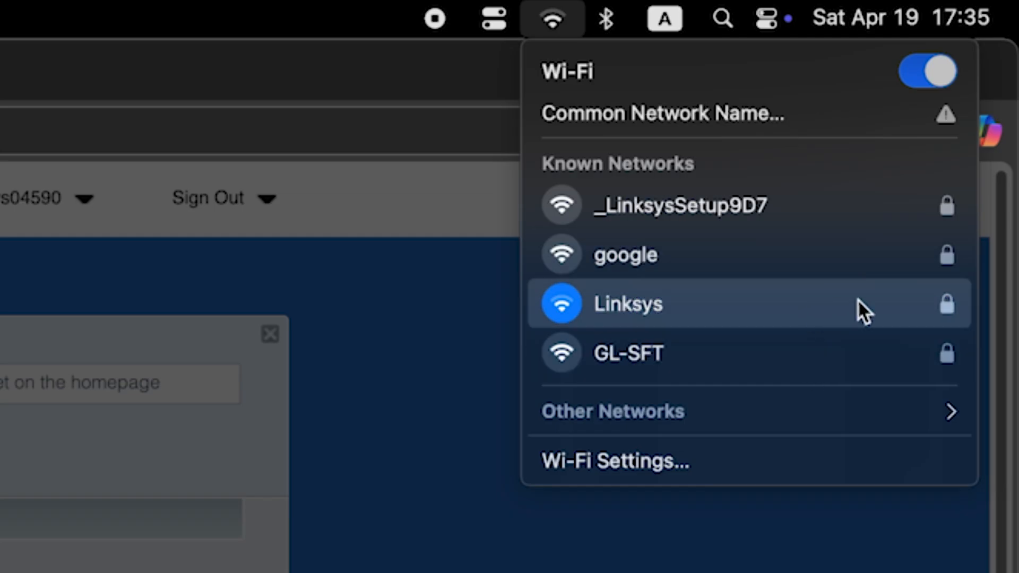
mouse_move(826, 328)
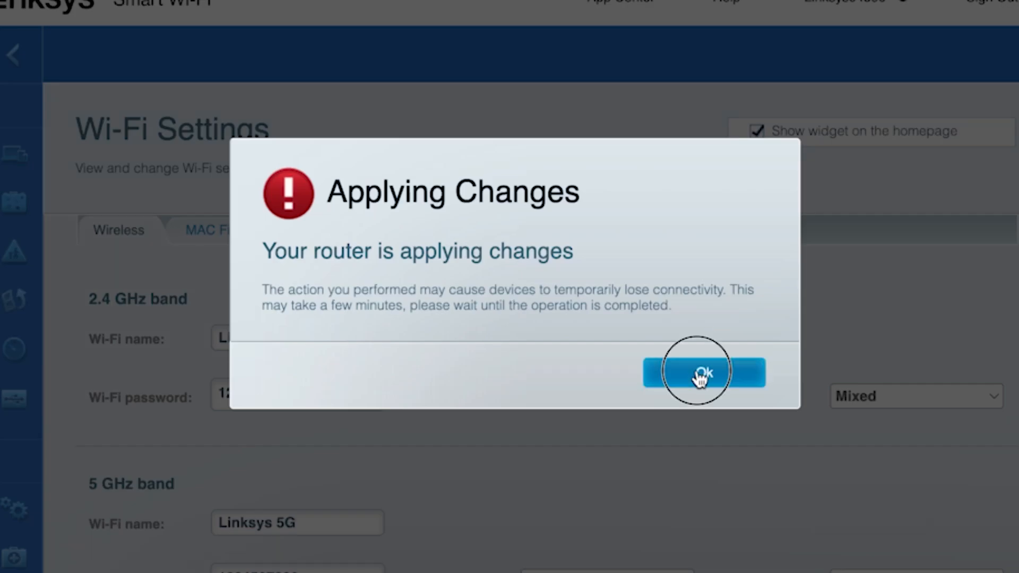
click(698, 373)
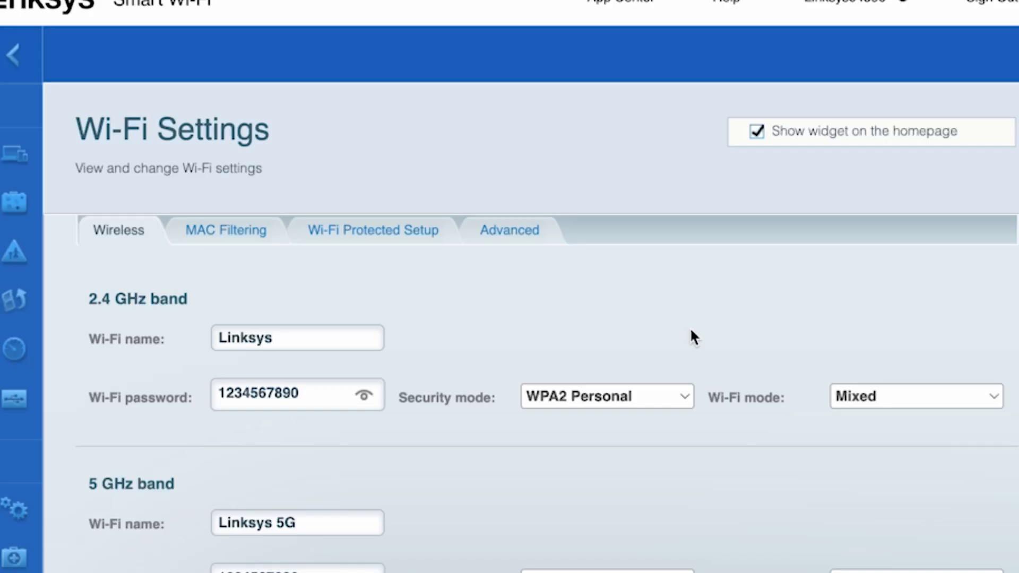
click(11, 53)
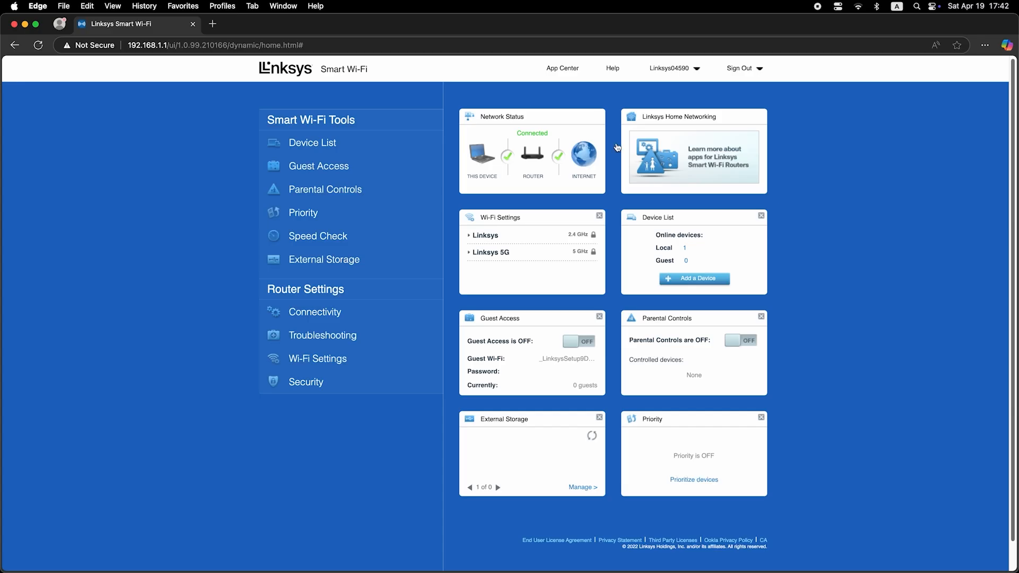
- Open a new Edge tab and type 'hghghghg' into it
click(216, 24)
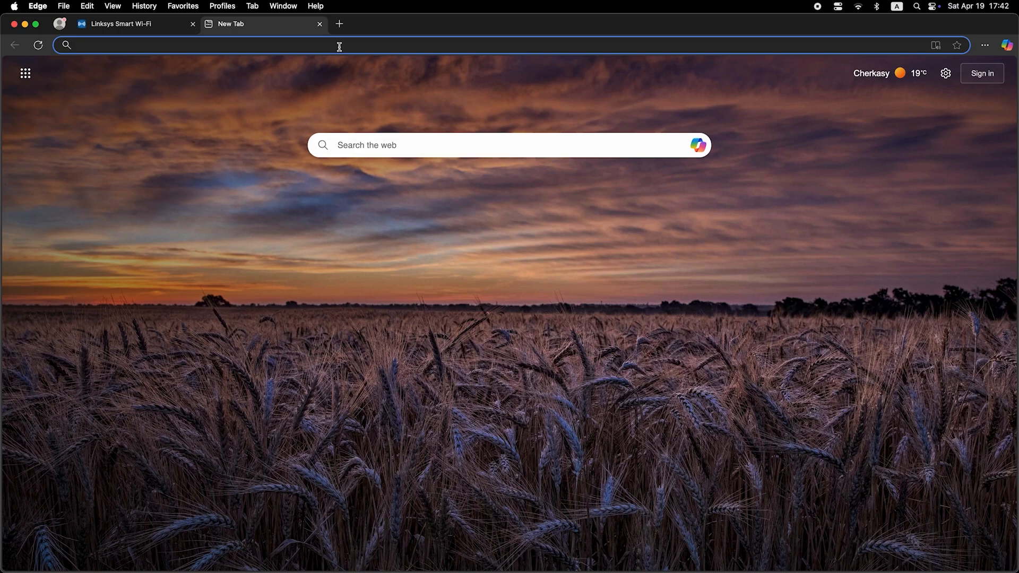
text(hghghghg)
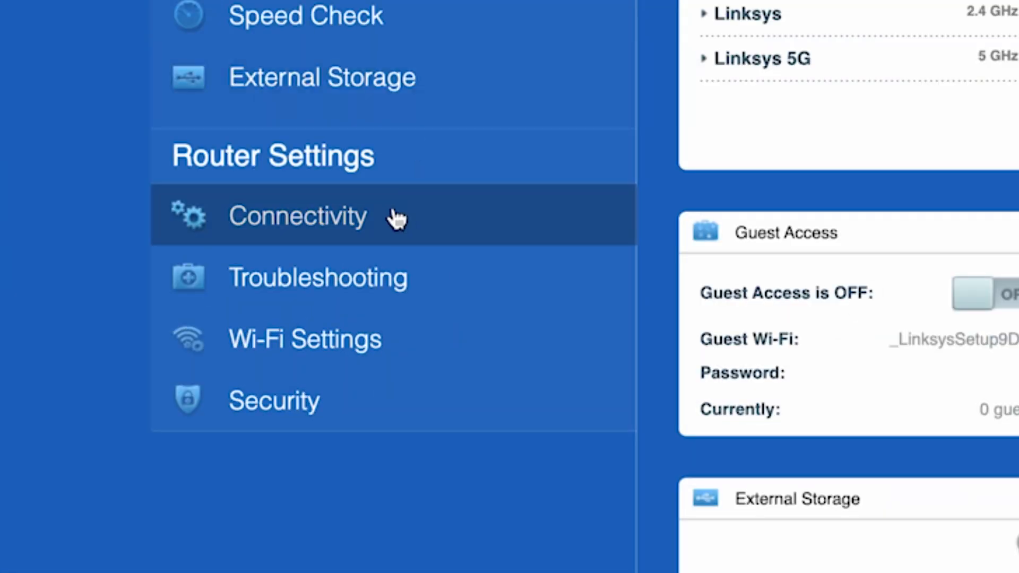
- Confirm Automatic Configuration - DHCP in Internet Settings, toggle MAC Address Clone off, and close
click(297, 216)
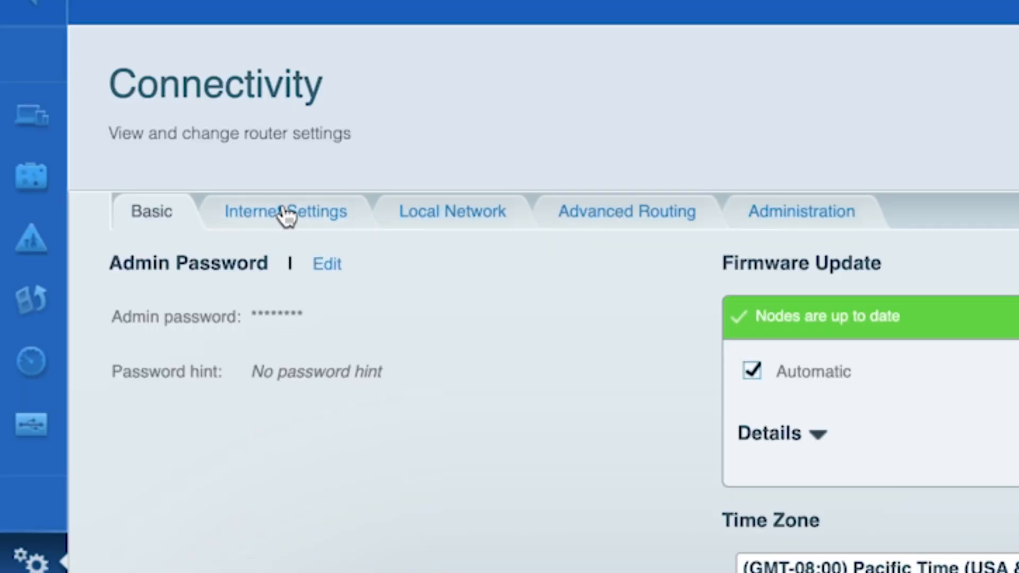
click(285, 211)
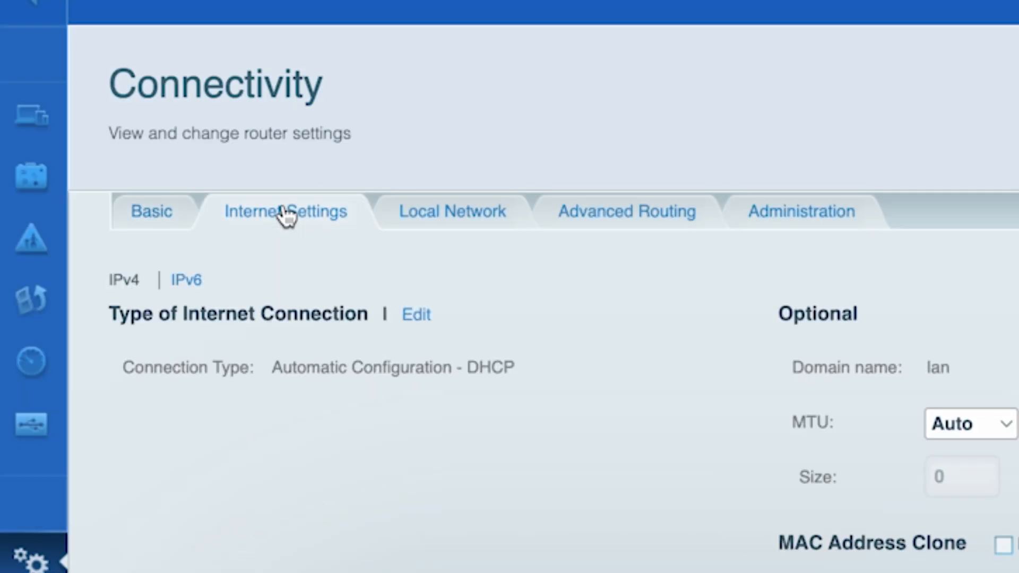
scroll(down, 3)
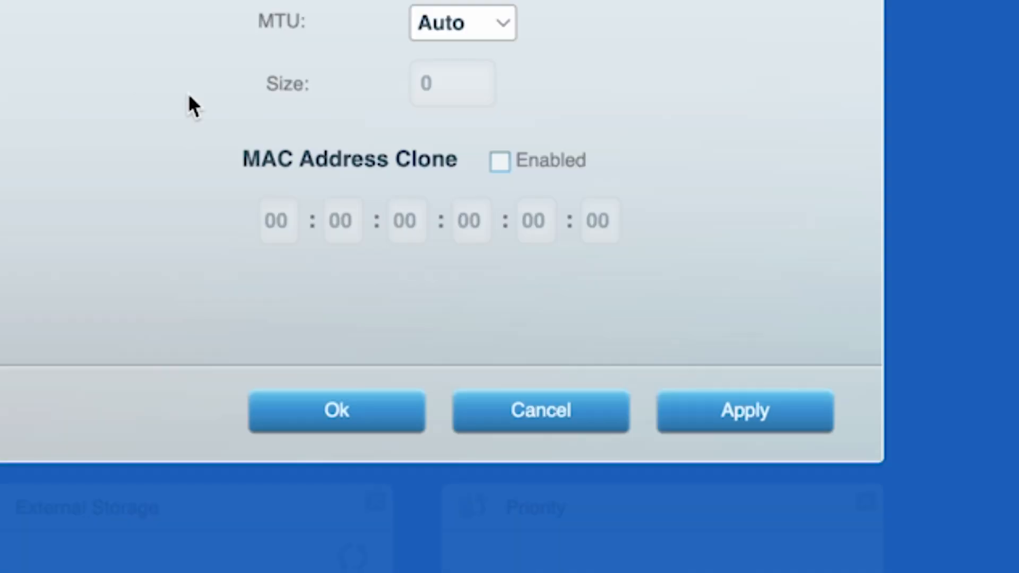
click(498, 161)
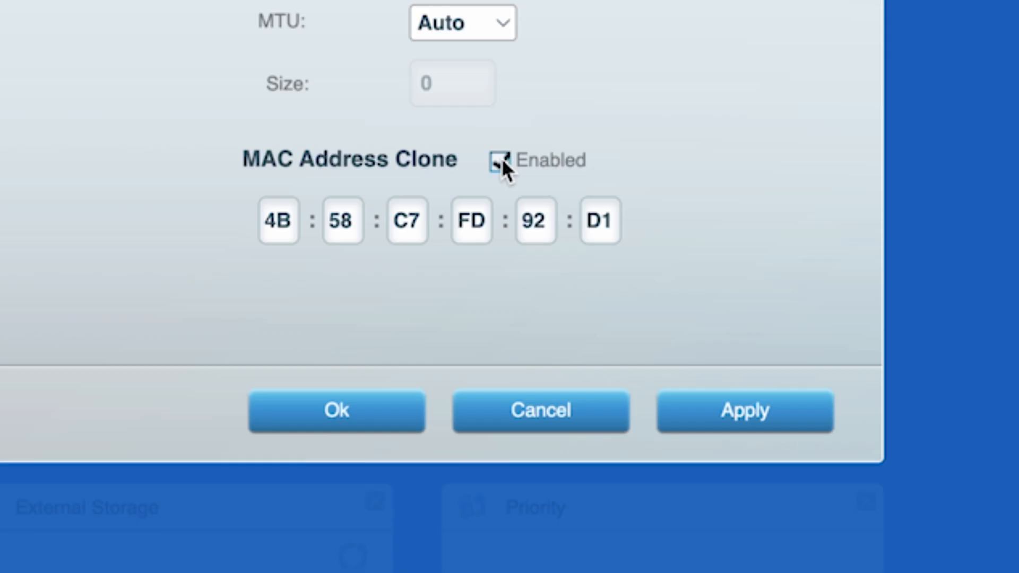
click(500, 161)
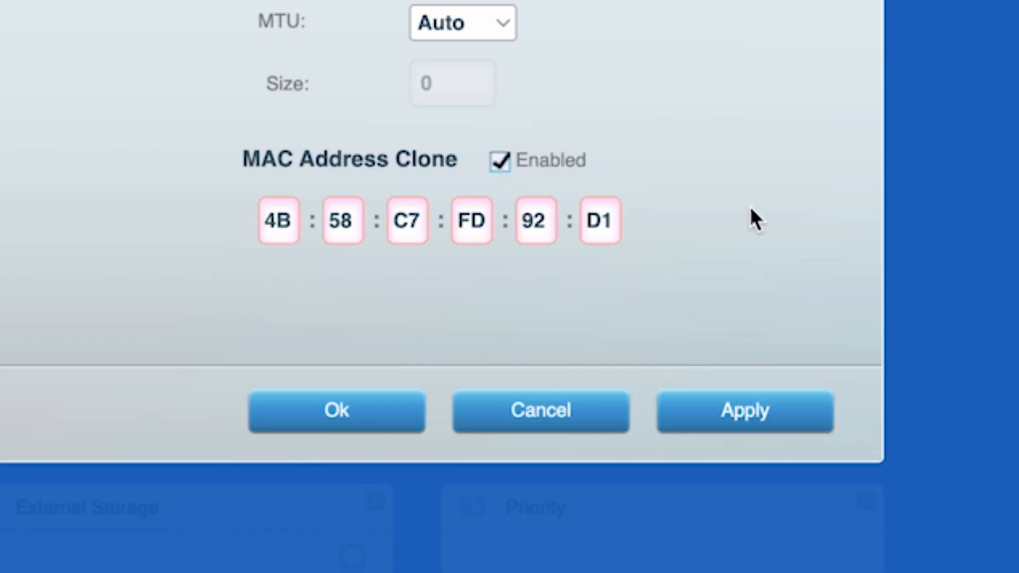
click(501, 161)
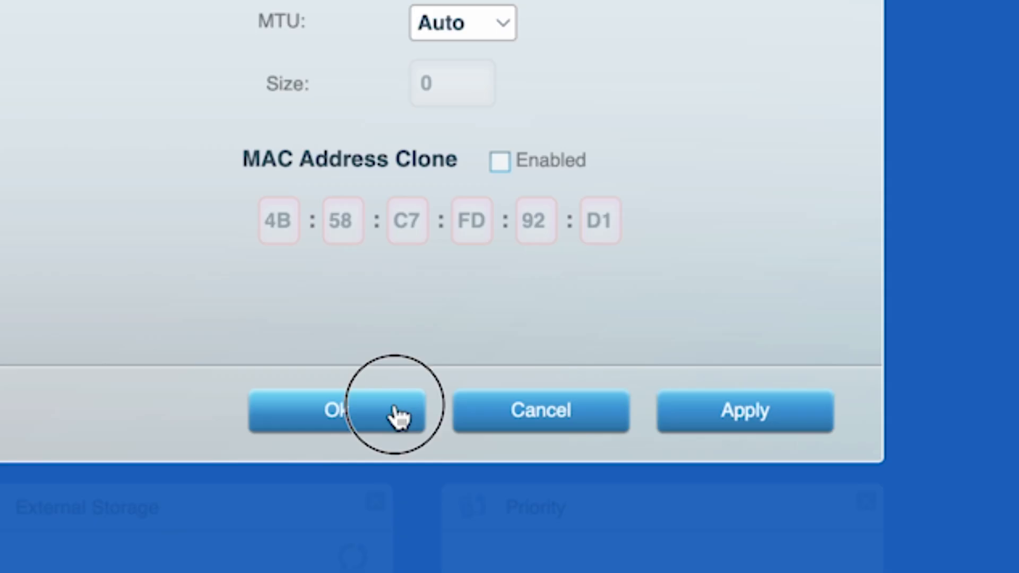
click(344, 417)
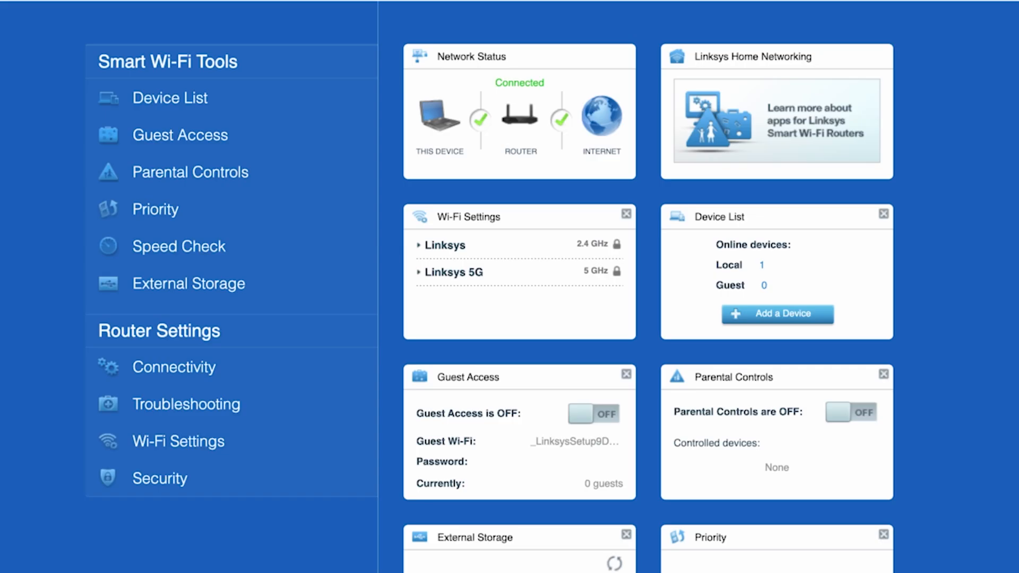
- Restart the mesh WiFi system from the Troubleshooting Diagnostics tab and confirm
click(185, 403)
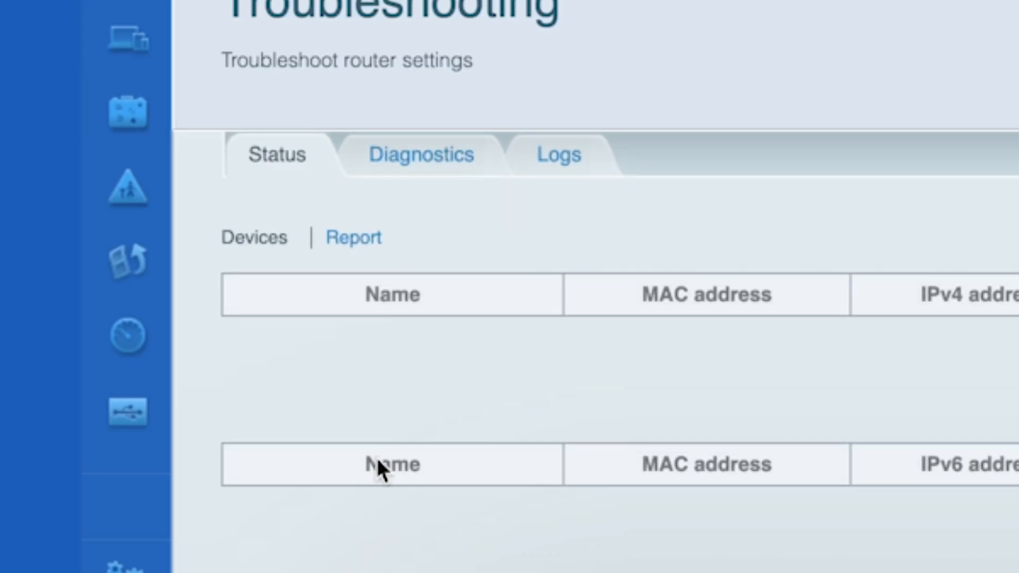
click(422, 156)
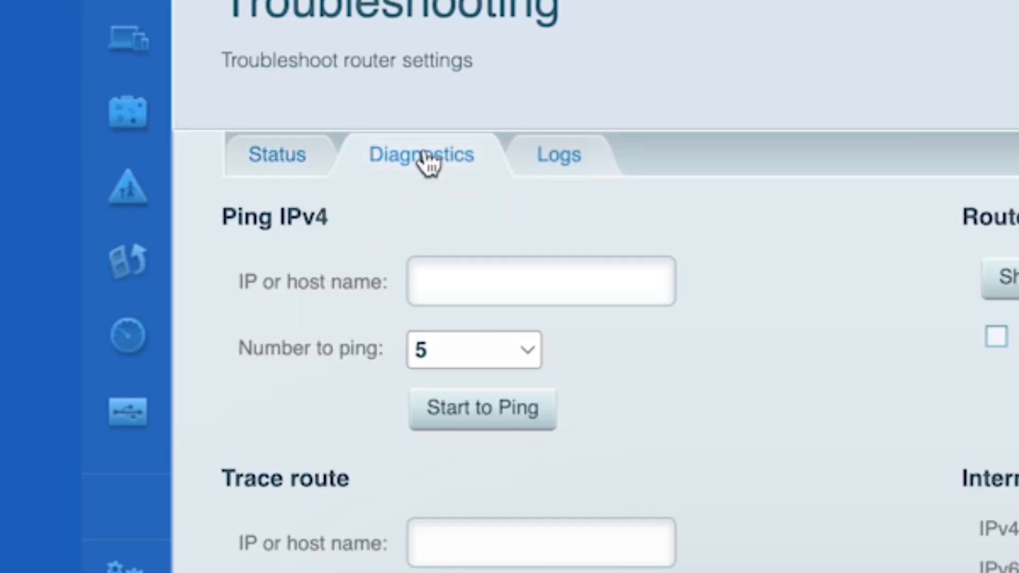
scroll(down, 3)
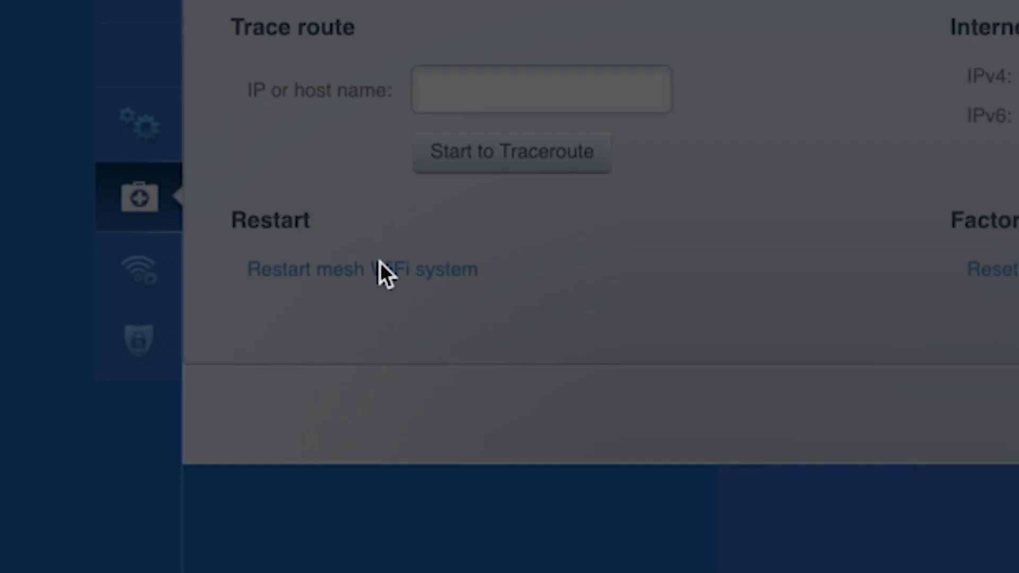
click(361, 270)
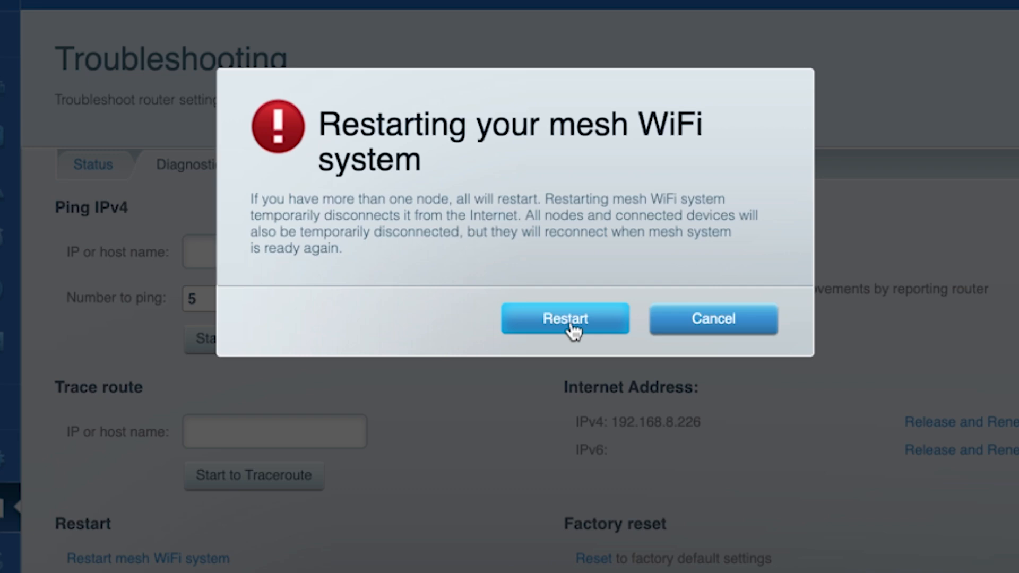
click(565, 319)
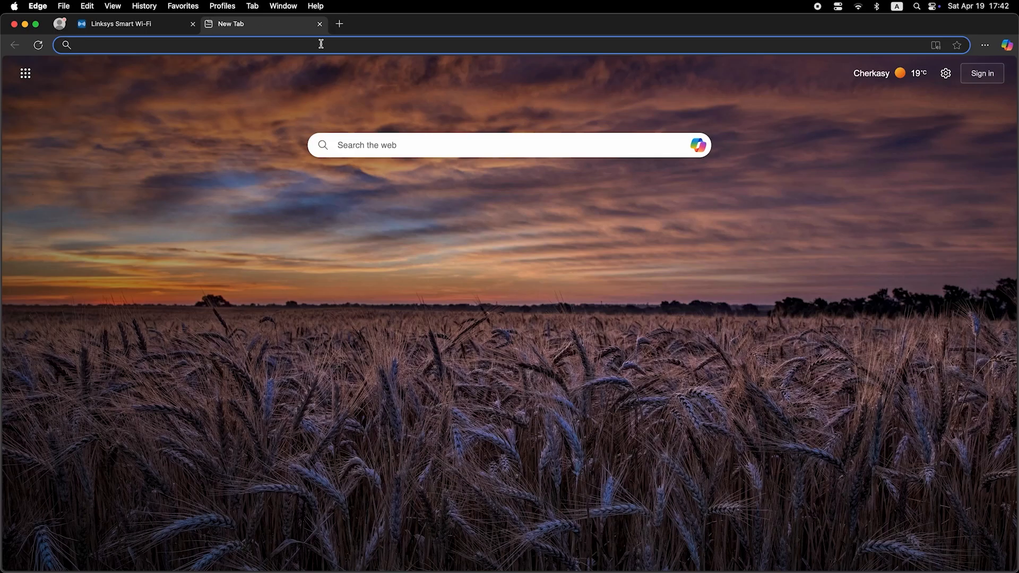
mouse_move(339, 47)
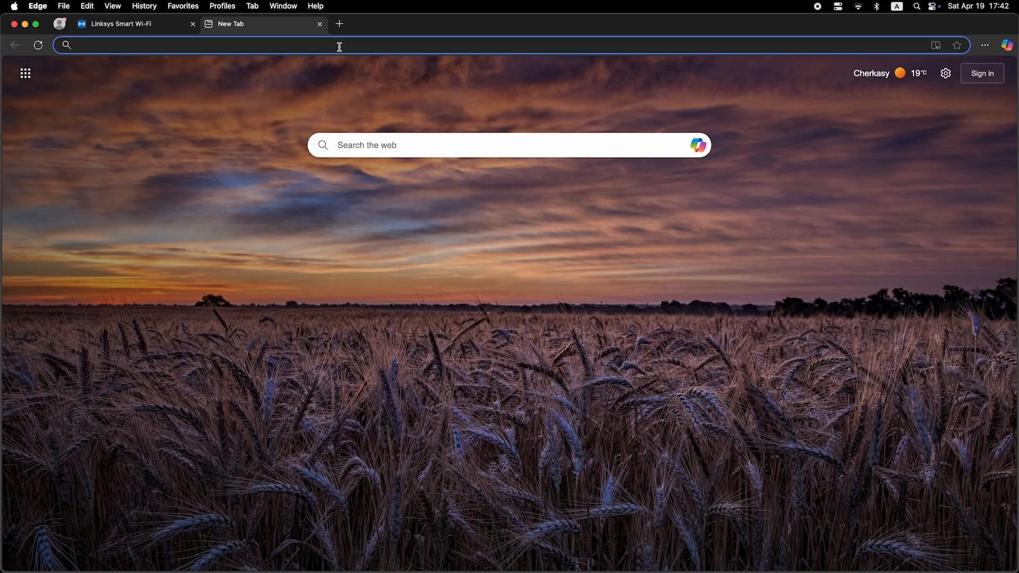
- Search Bing for 'hghghghg' in the new tab
text(hghghghg)
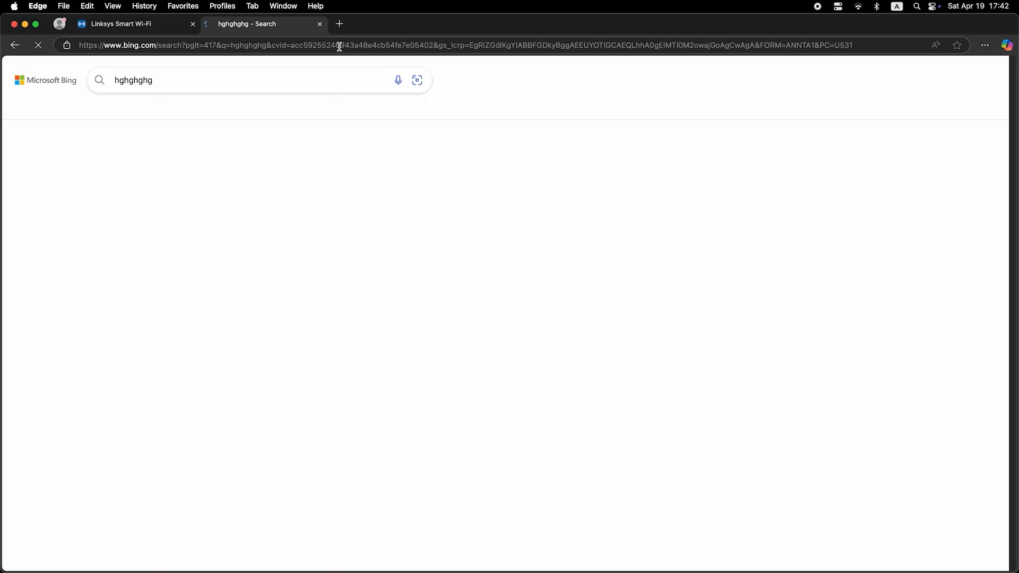